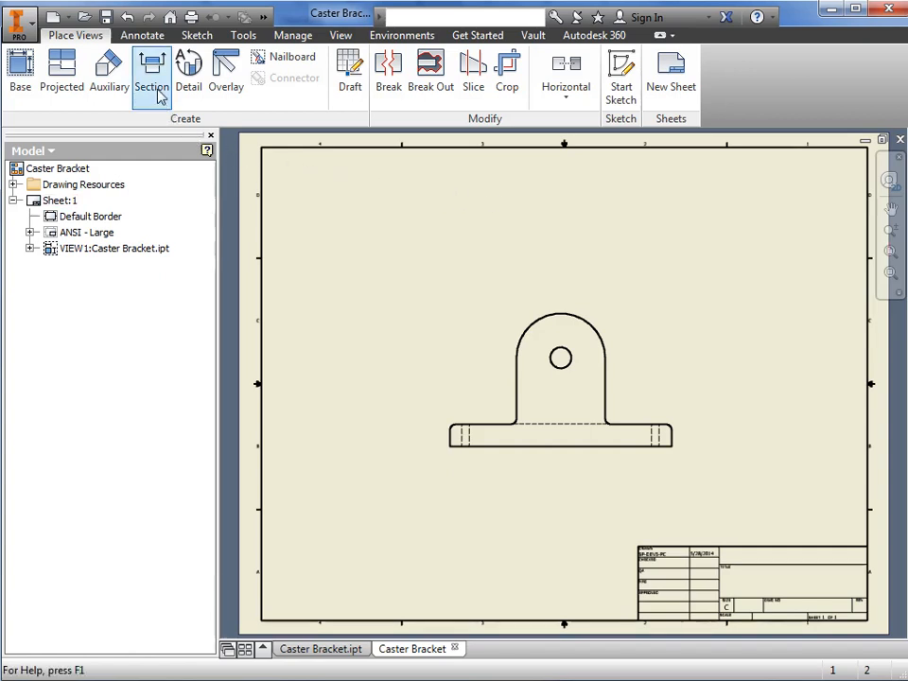
mouse_move(168, 93)
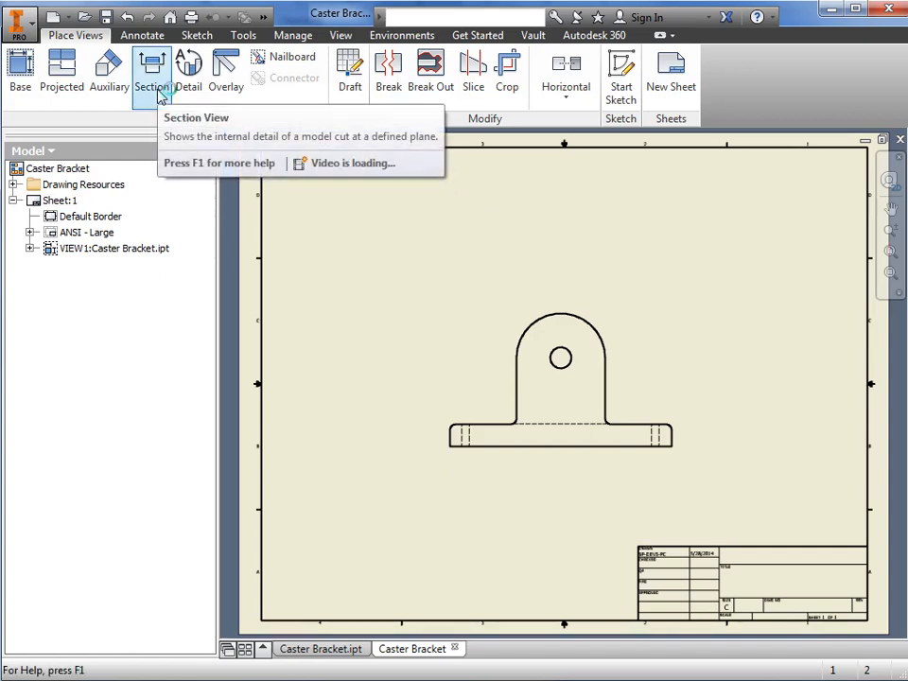
mouse_move(376, 286)
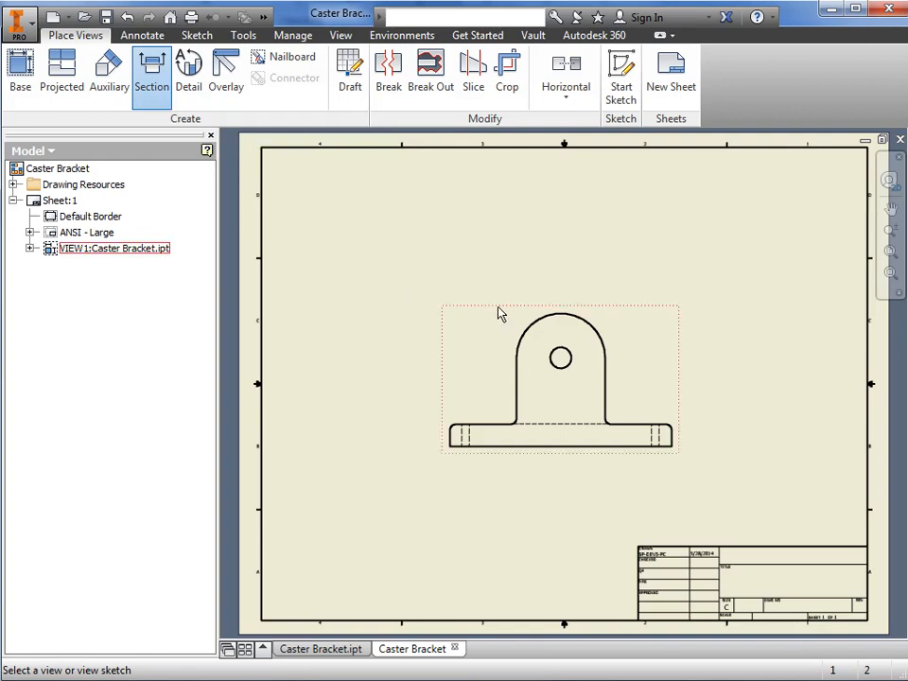
Select the Caster Bracket front view as the view to section.
left_click(161, 74)
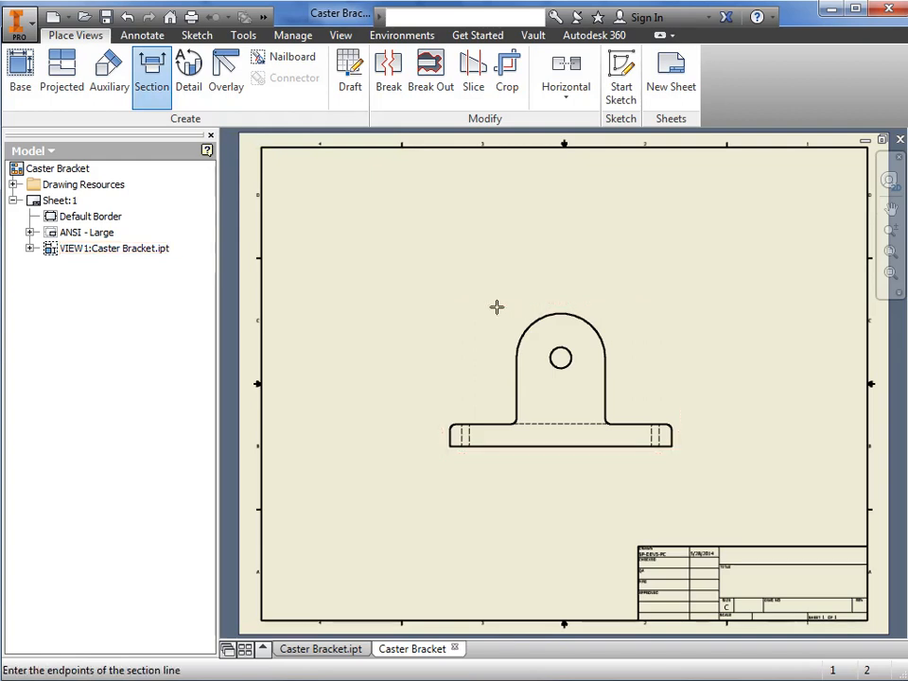
mouse_move(463, 314)
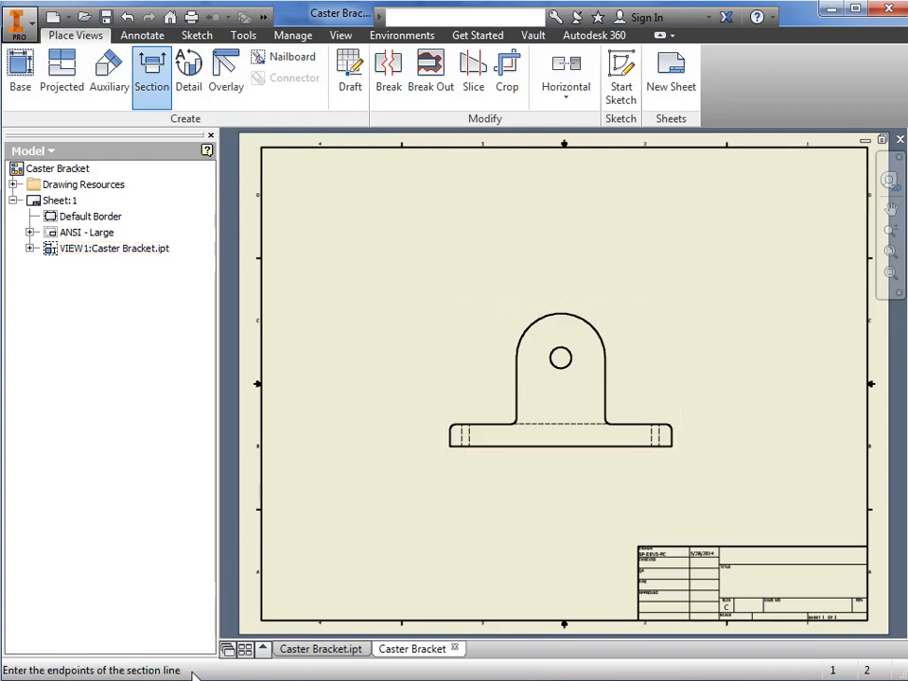
mouse_move(460, 371)
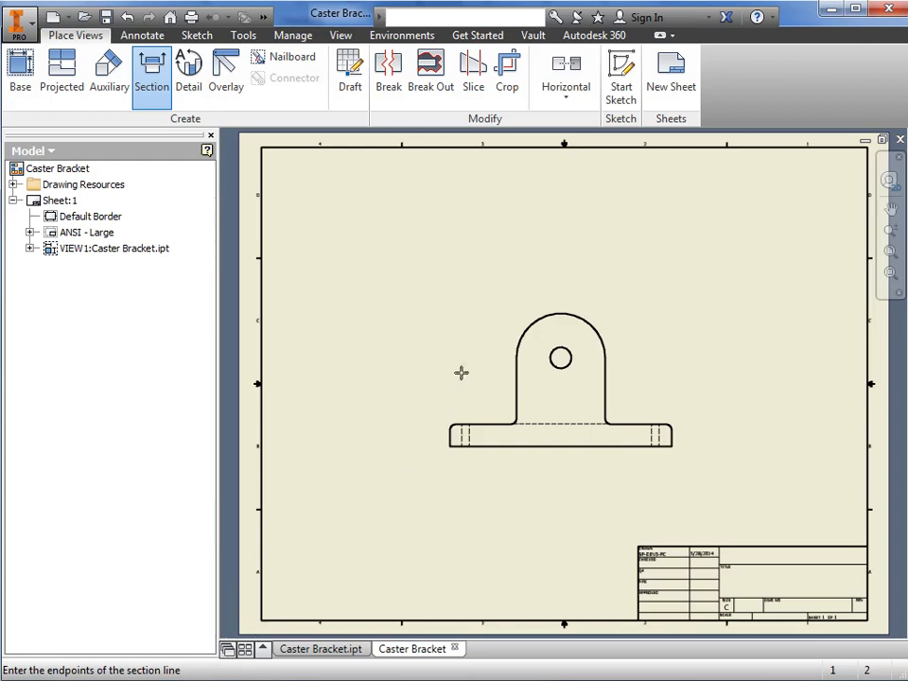
mouse_move(483, 335)
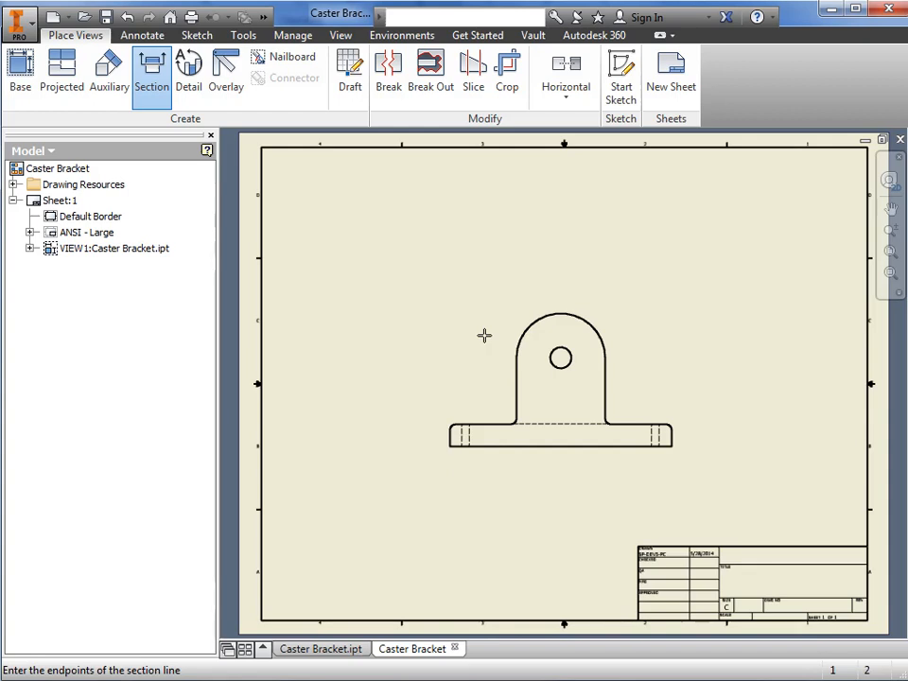
mouse_move(494, 324)
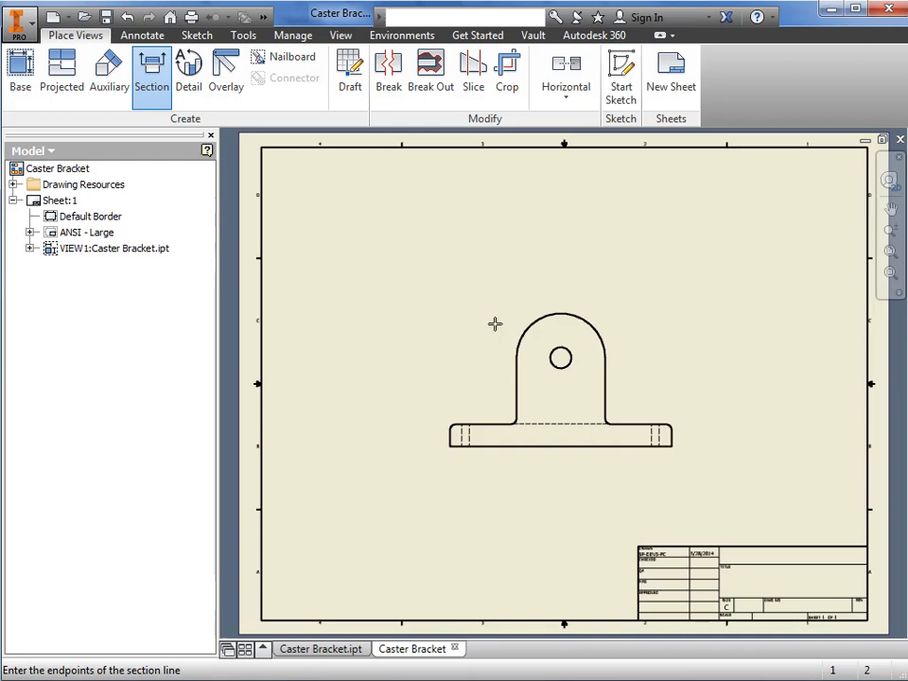
mouse_move(605, 308)
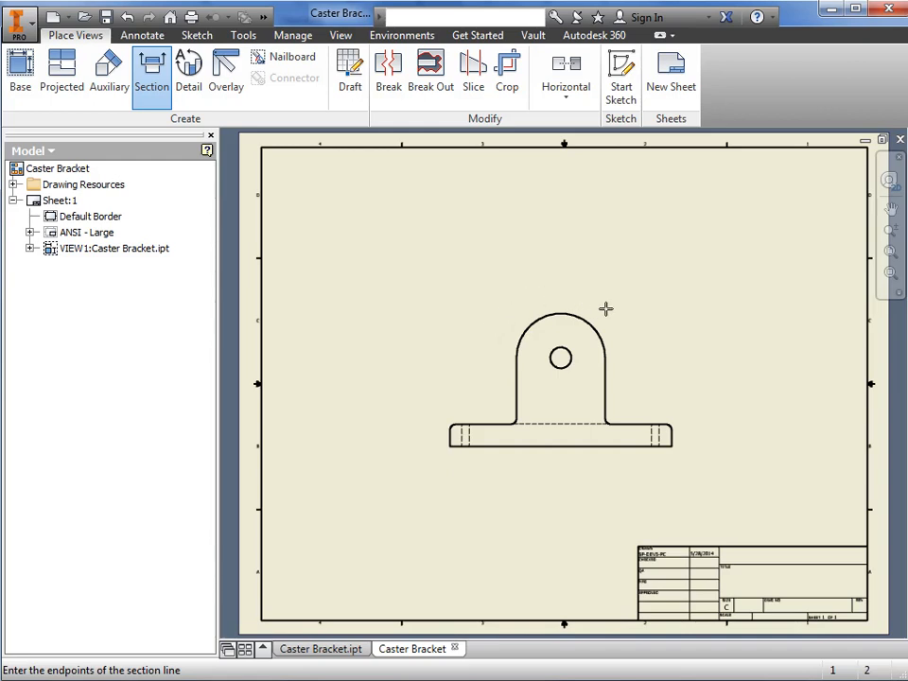
mouse_move(524, 297)
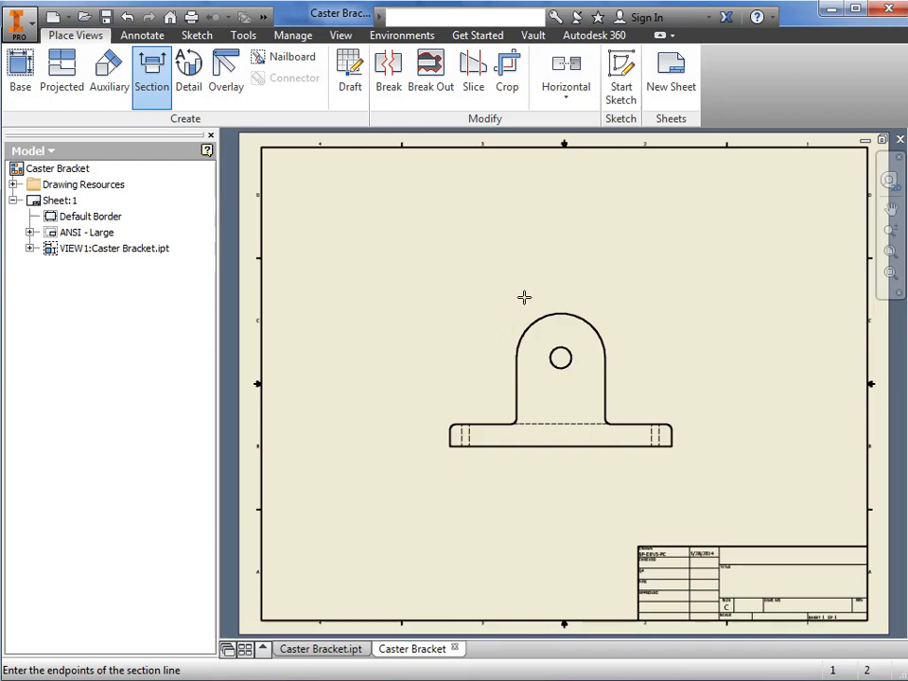
mouse_move(563, 292)
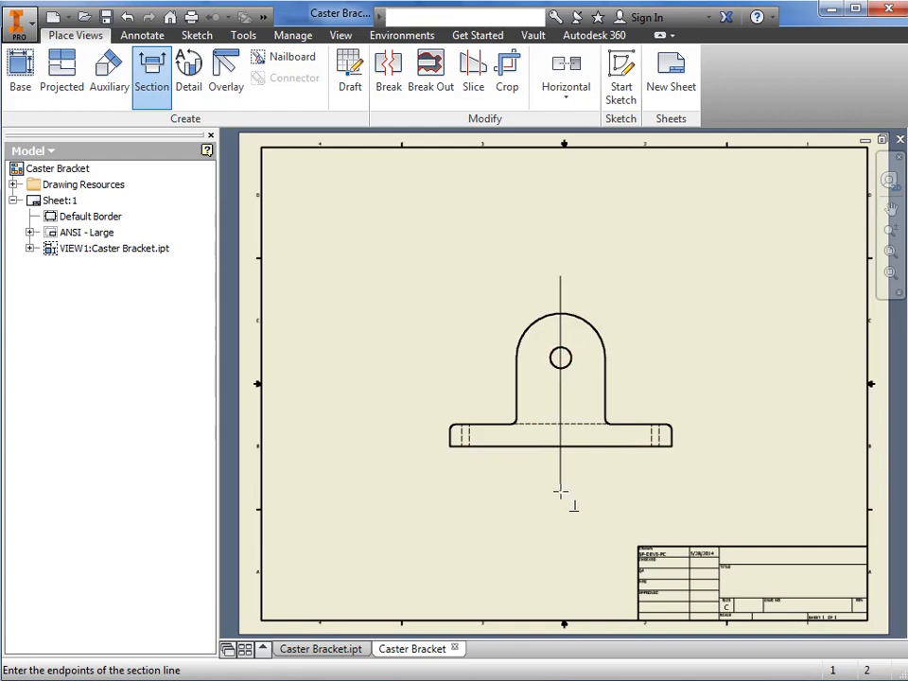
End the vertical section line below the bracket and bring up its finishing options.
left_click(558, 491)
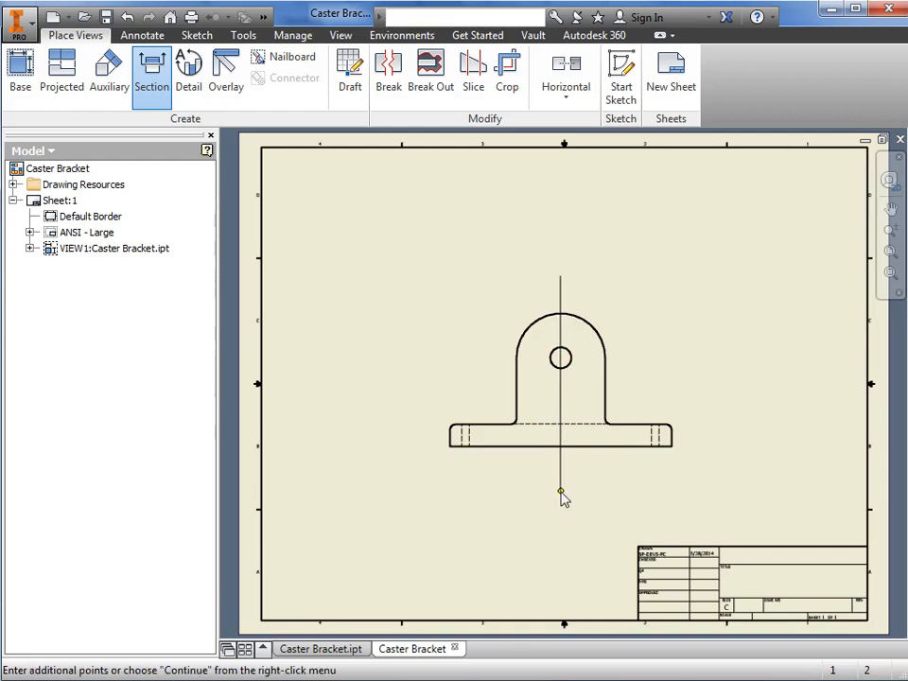
right_click(559, 492)
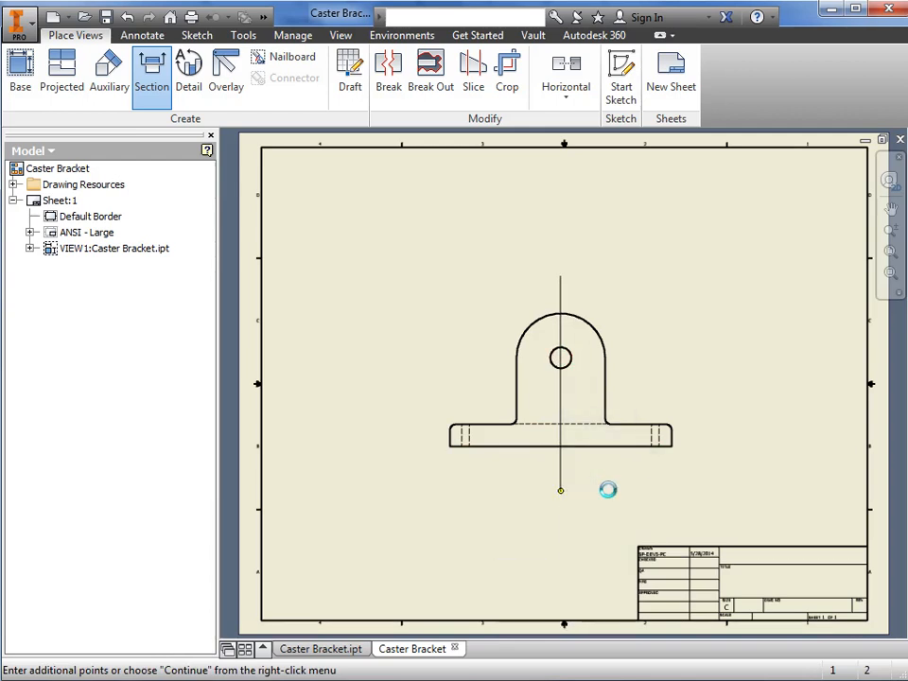
Continue to the Section View settings and set the view identifier to B.
left_click(607, 491)
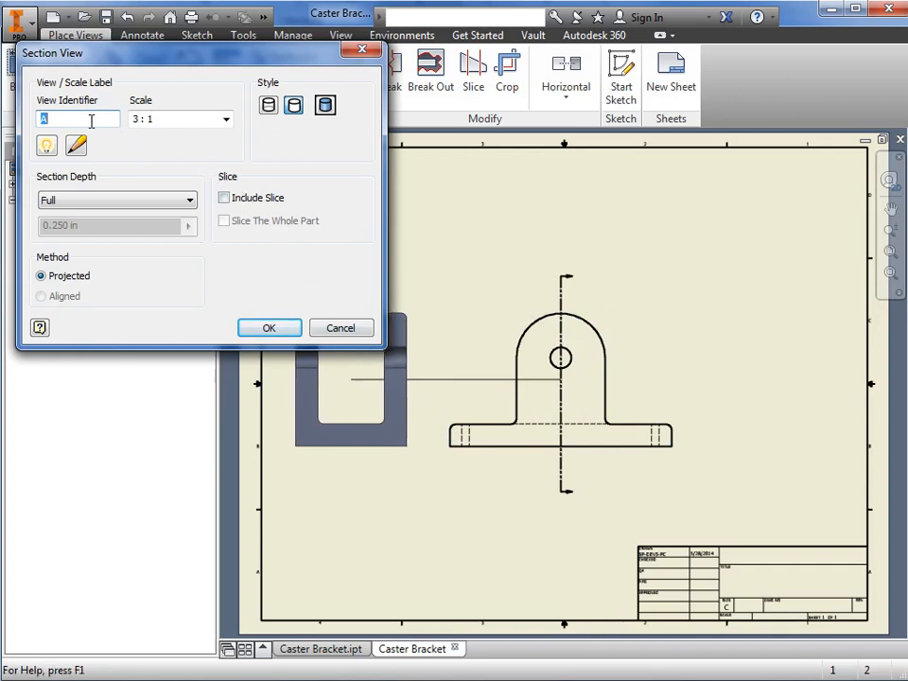
type("B")
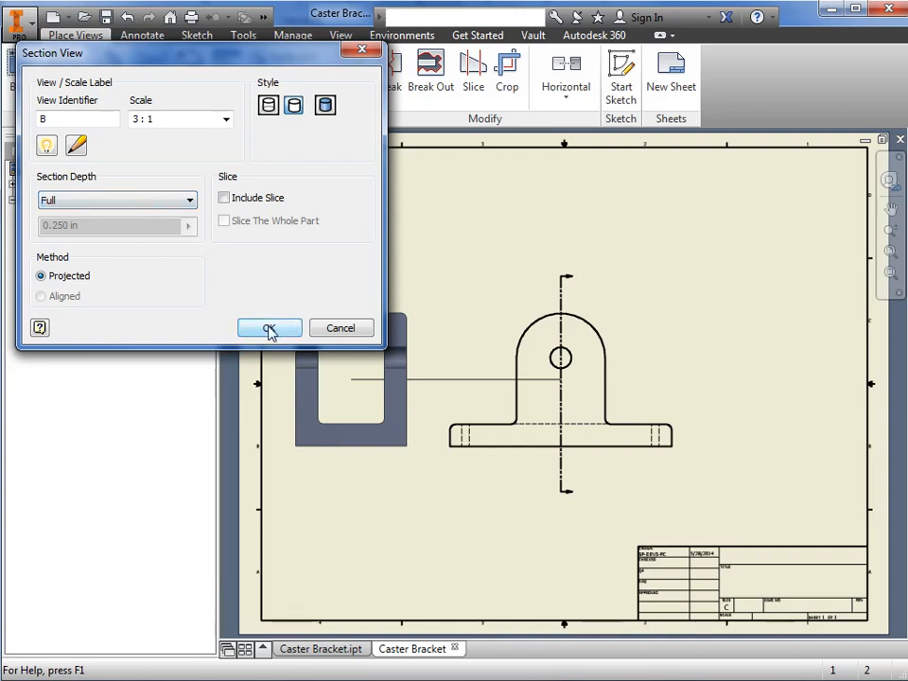
Place hatched Section B-B at 3:1 scale left of the front view.
left_click(269, 328)
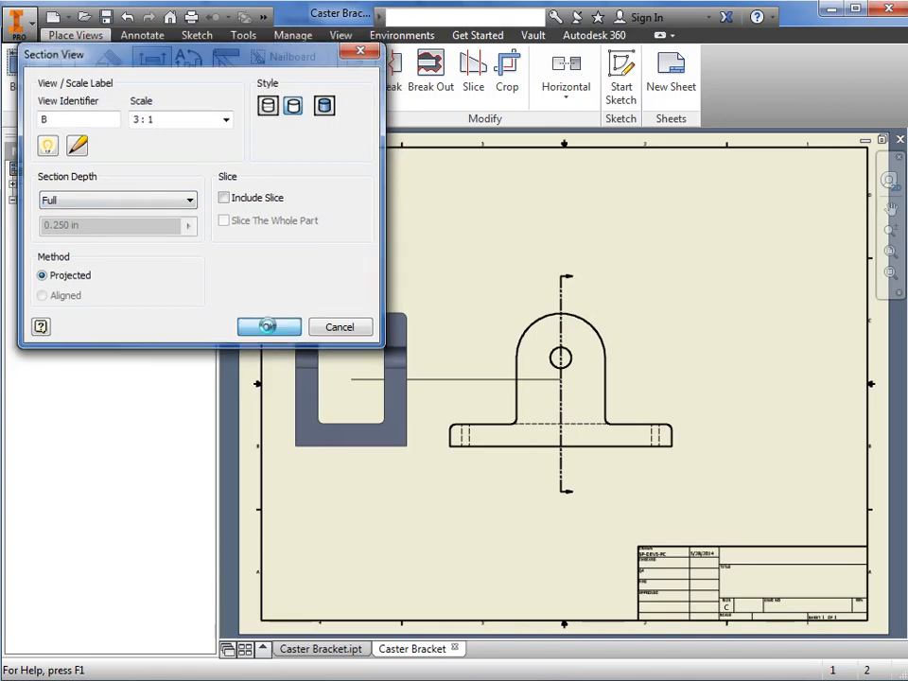
left_click(268, 326)
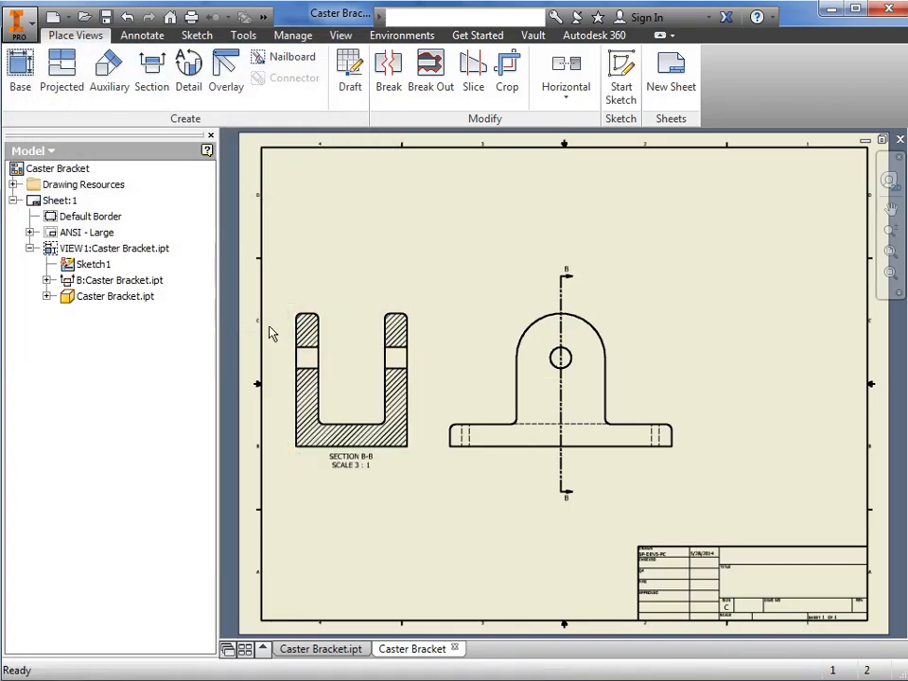